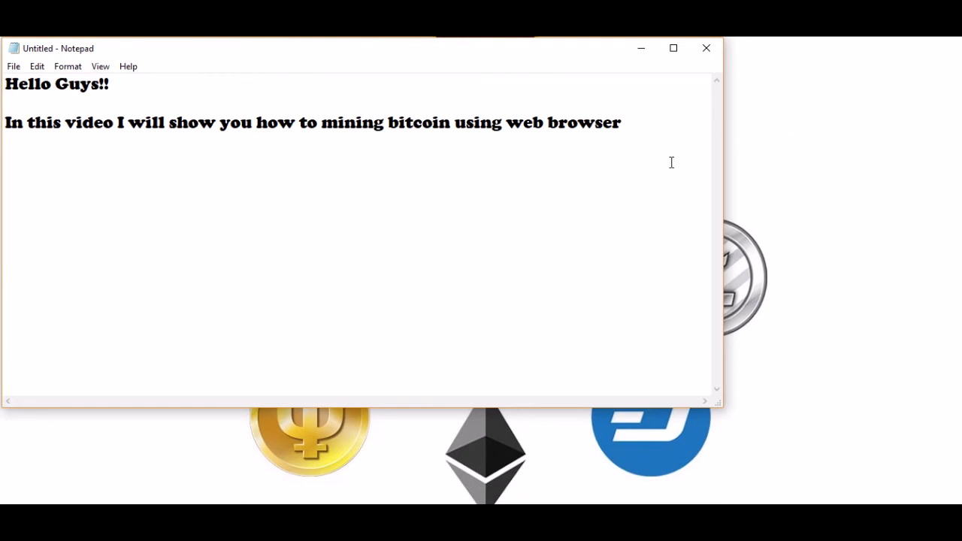
Step: Open the FaucetHub Mining tab and start mining with 4 threads and 5-minute breaks
click(548, 121)
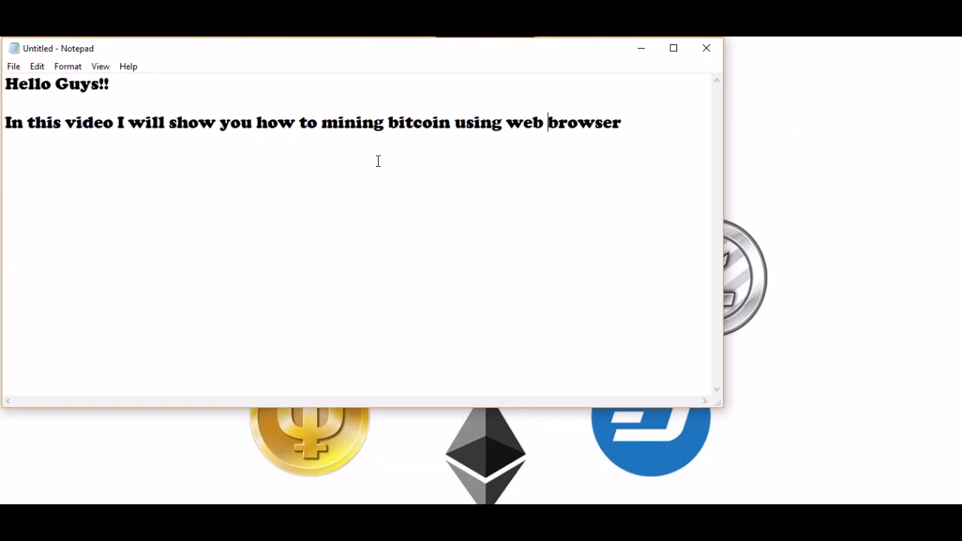
mouse_move(351, 166)
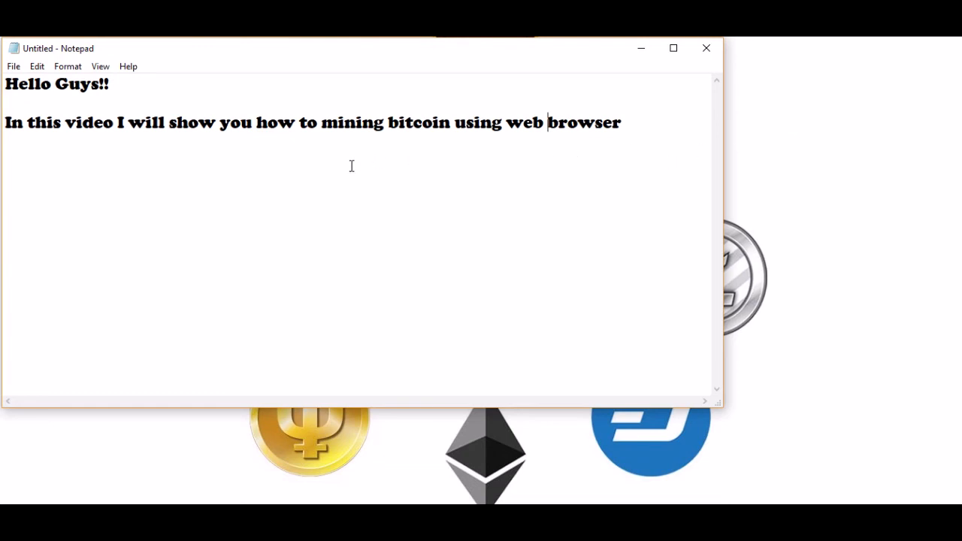
mouse_move(349, 175)
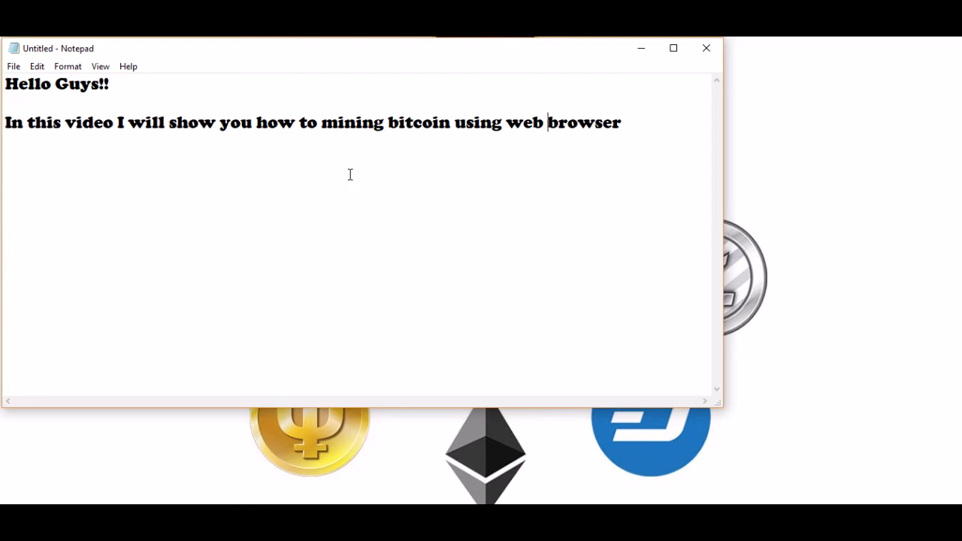
mouse_move(353, 193)
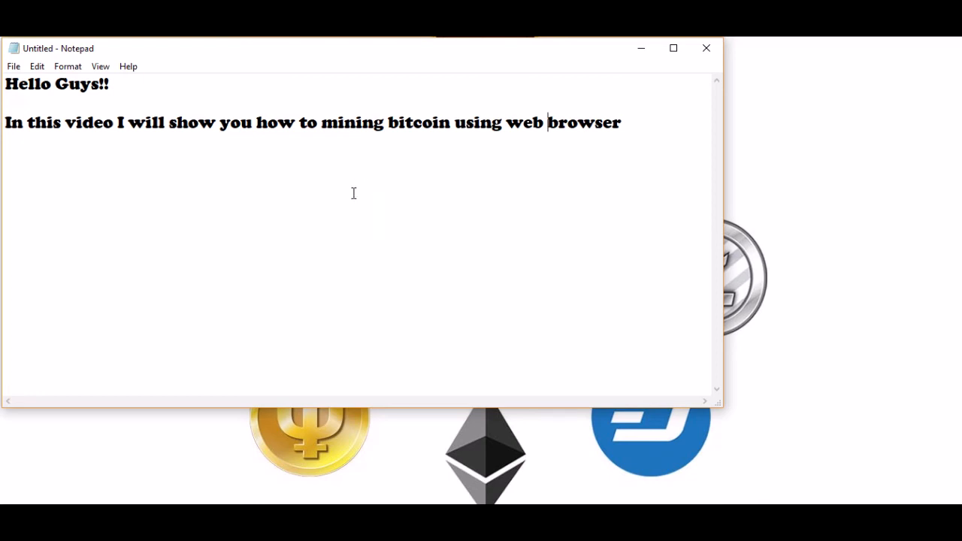
mouse_move(402, 180)
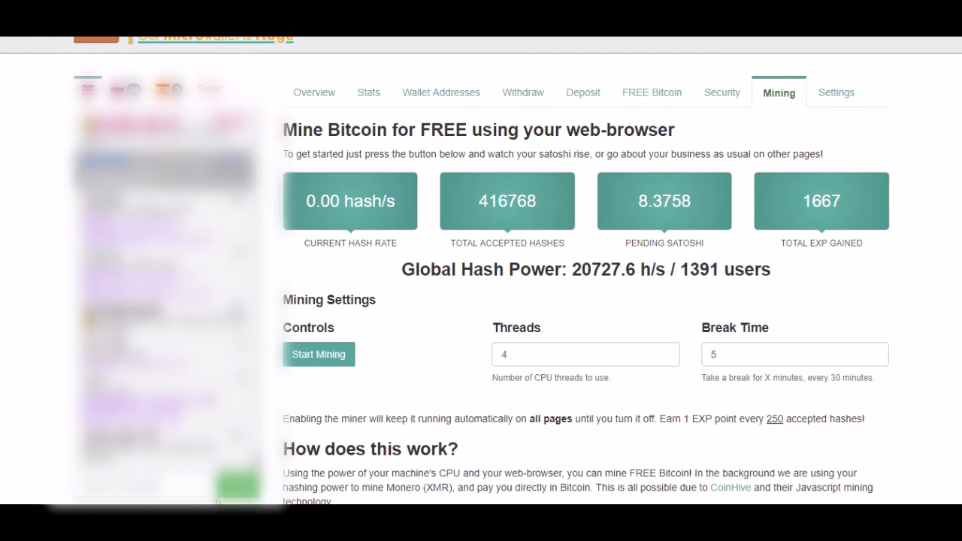
mouse_move(375, 377)
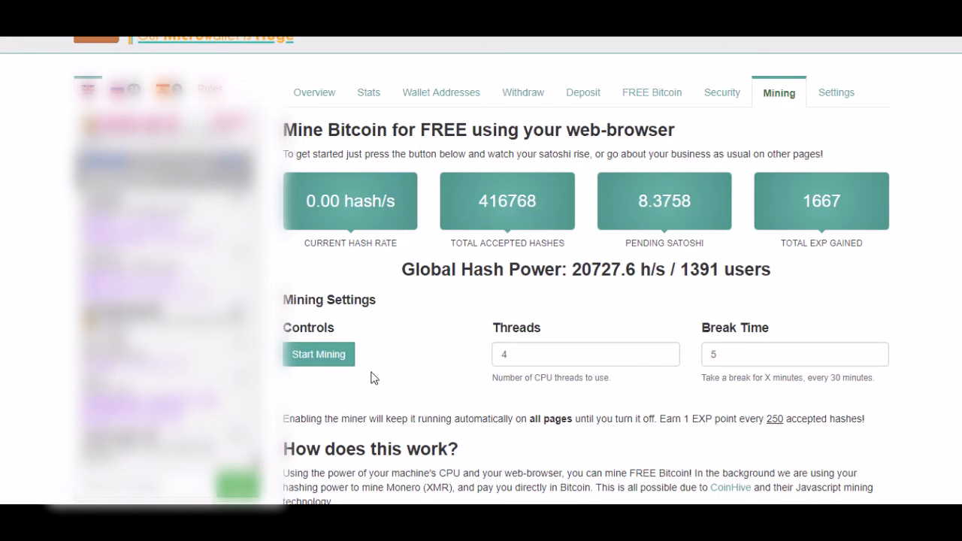
mouse_move(889, 218)
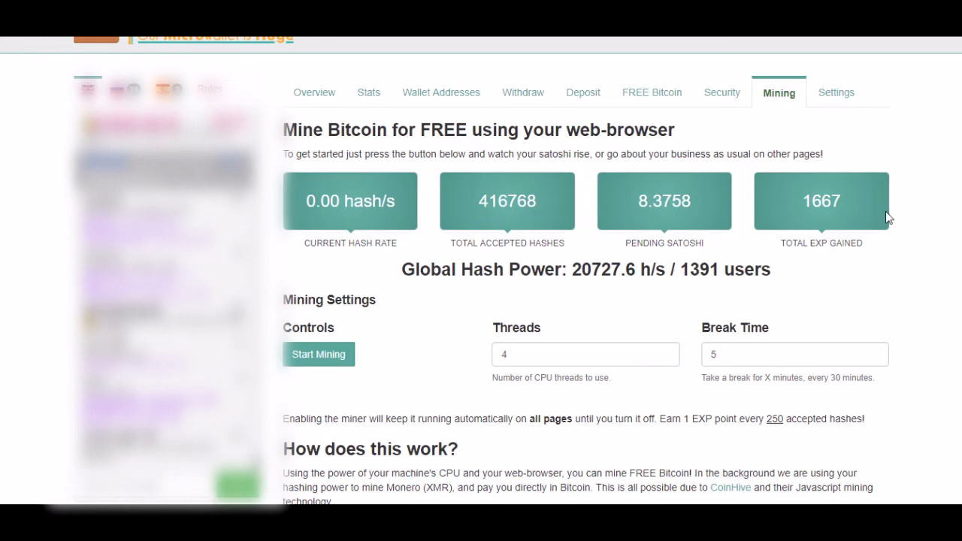
click(860, 93)
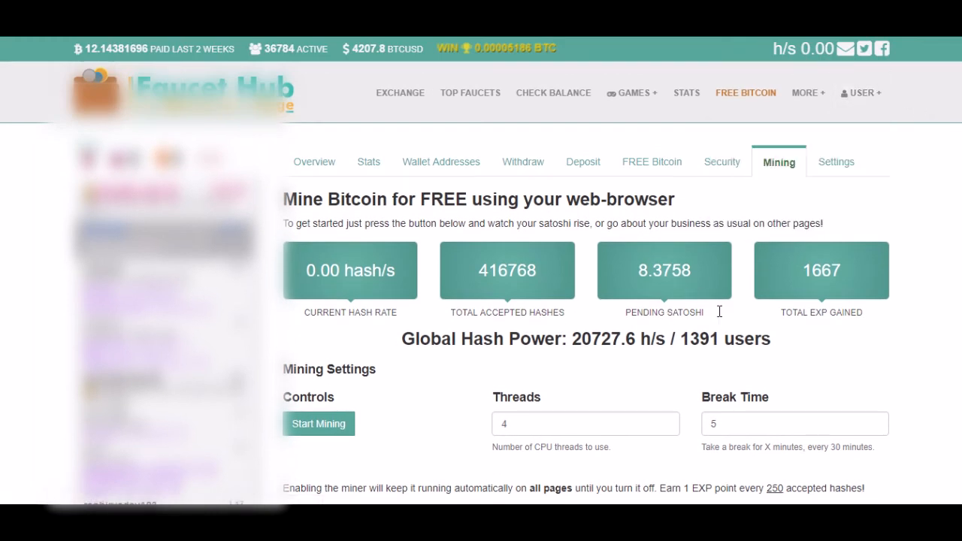
mouse_move(753, 197)
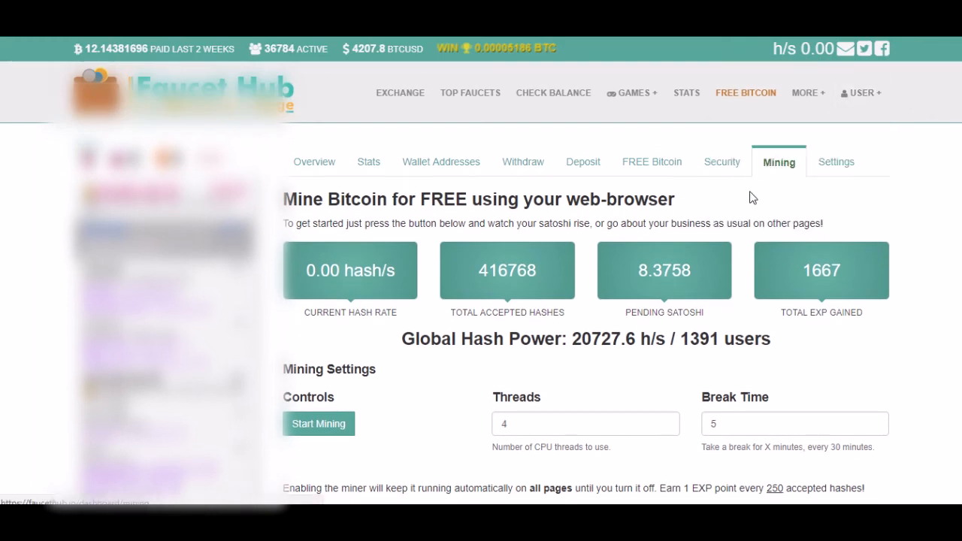
click(318, 423)
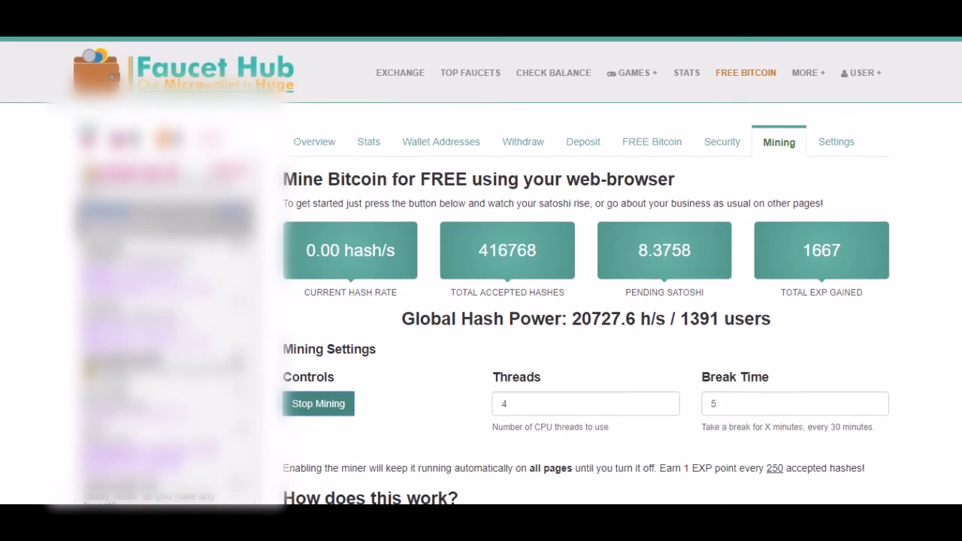
Step: Scroll down the Mining page while mining runs at about 6 hash/s
scroll(down, 3)
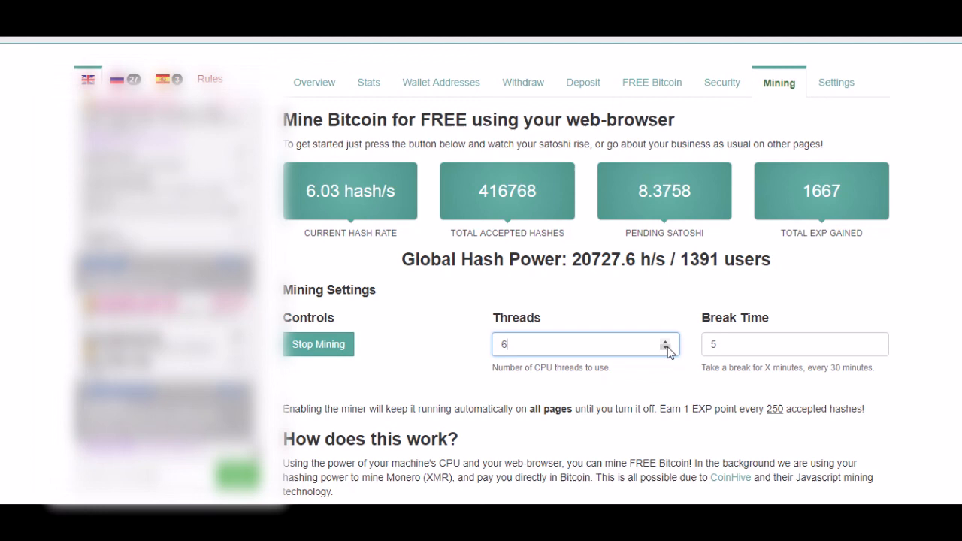
Step: Raise the Threads spinner to 7, lifting the hash rate to about 8.5 hash/s
click(665, 340)
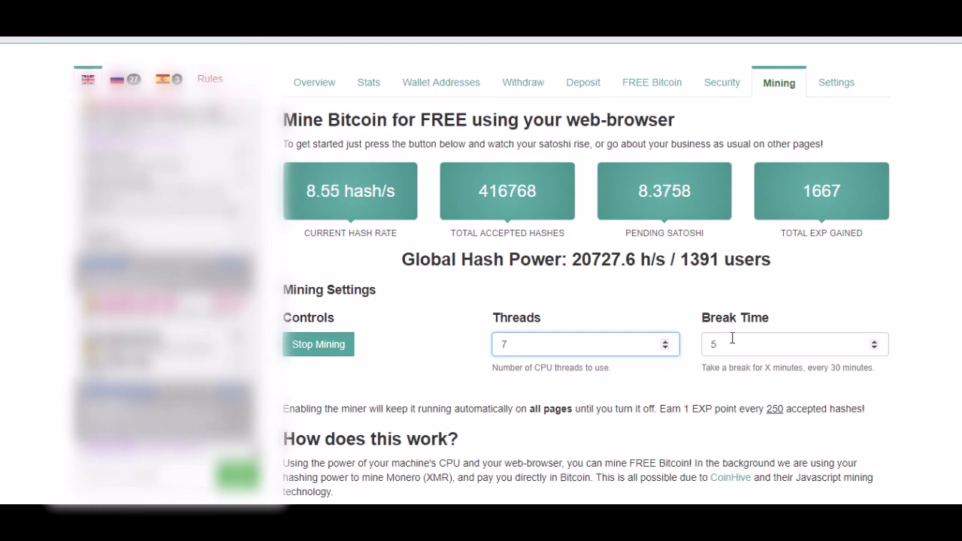